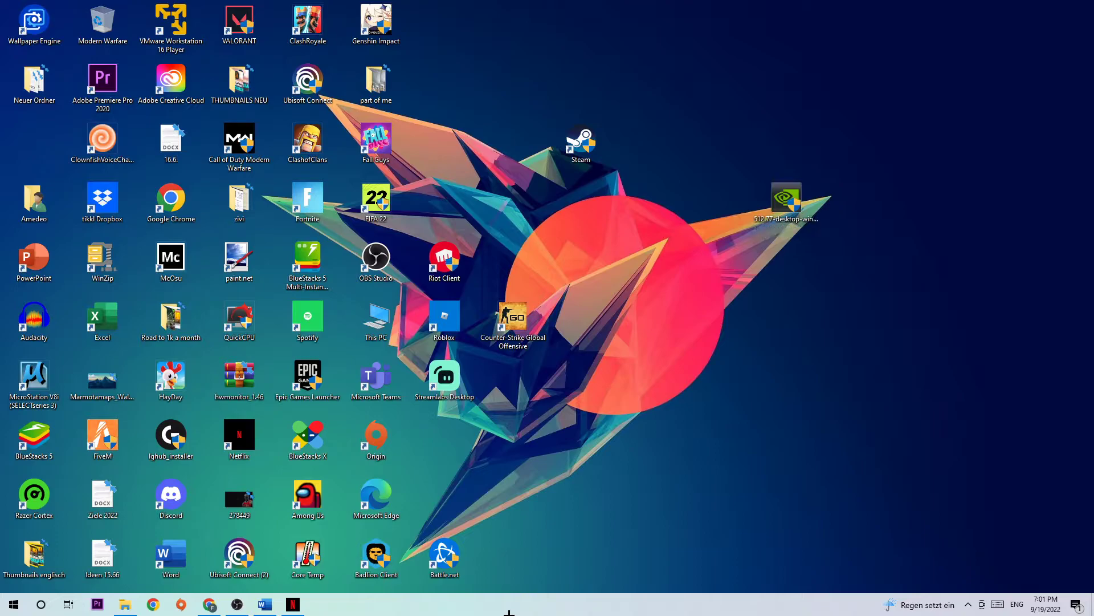
- Launch Task Manager from the taskbar's right-click menu
right_click(508, 604)
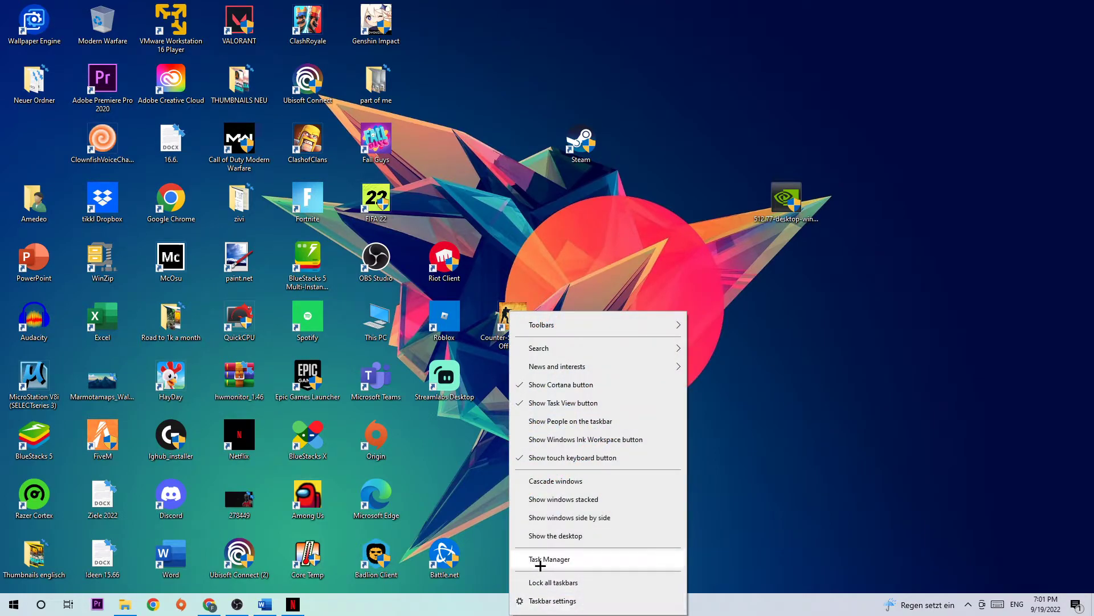
left_click(548, 559)
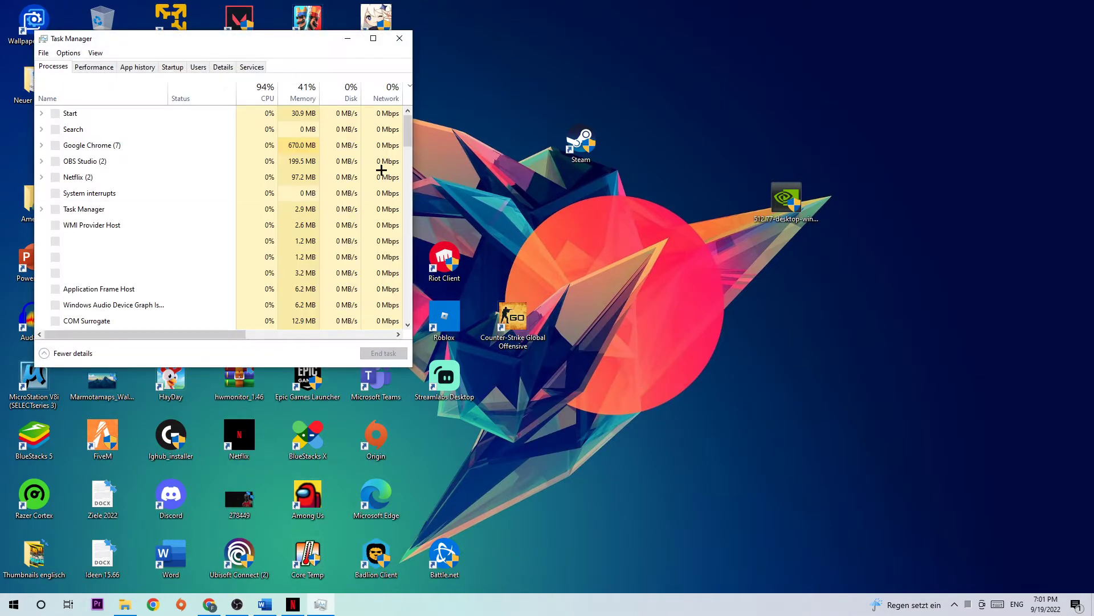
- Expand Task Manager to full details, sort processes by CPU, and bring up OBS Studio's actions
left_click(373, 38)
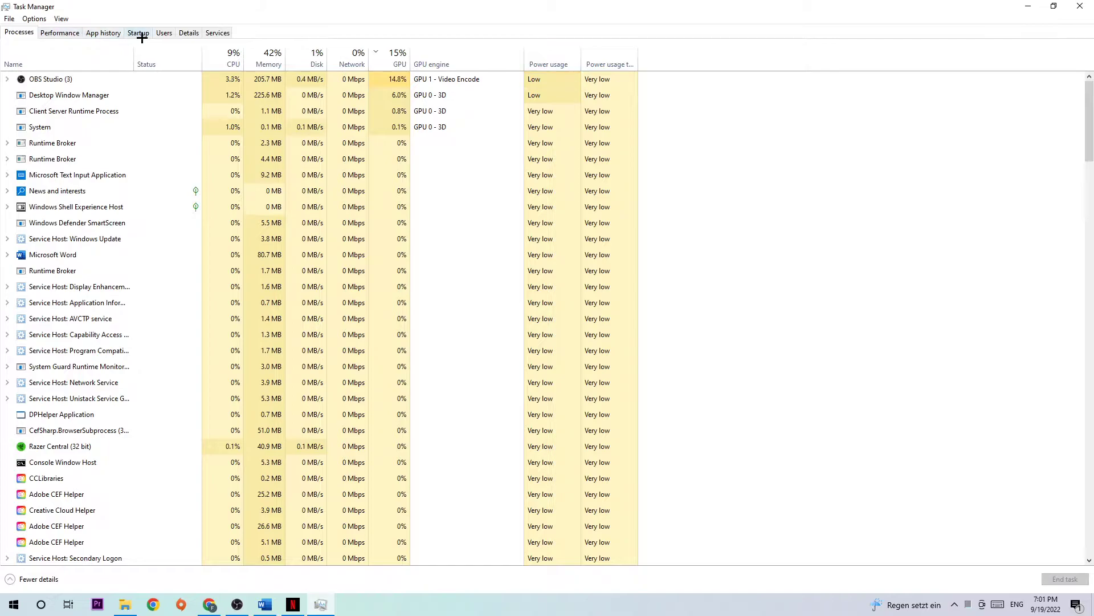
left_click(233, 57)
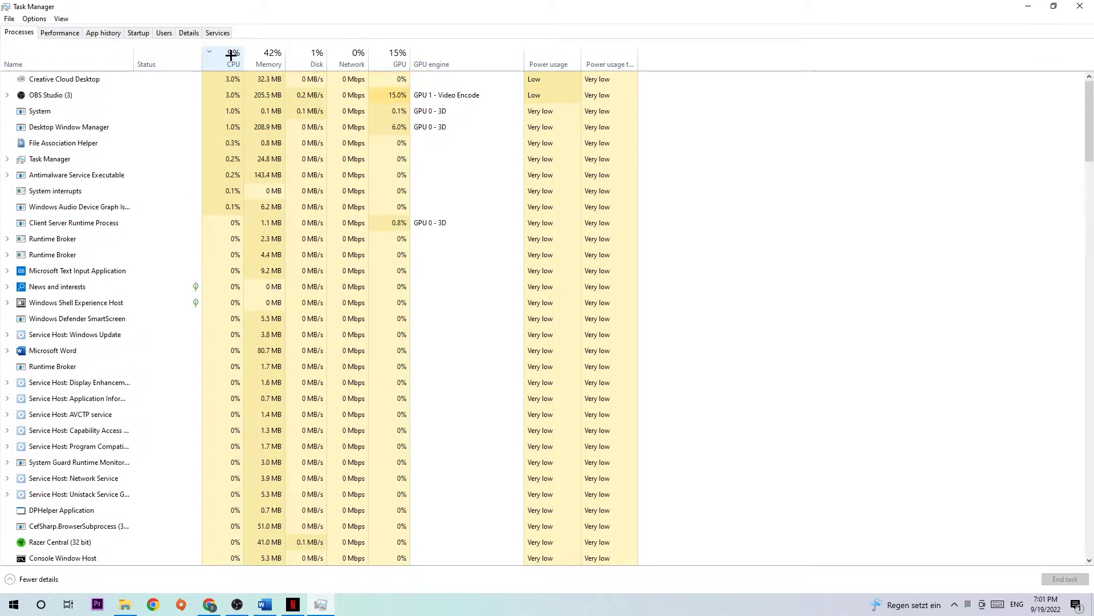
right_click(50, 95)
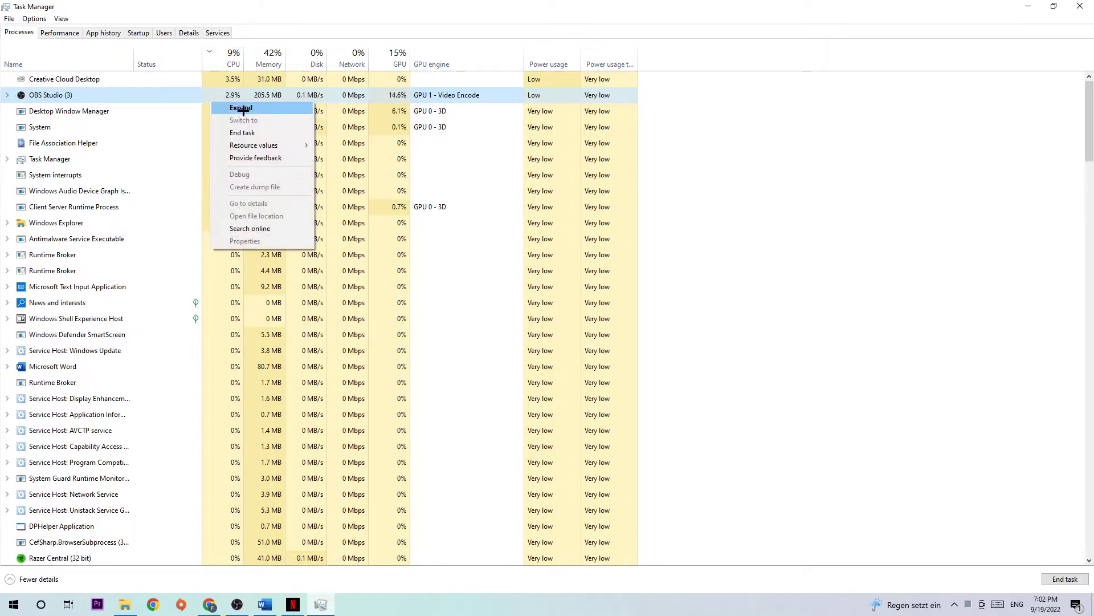
- Apply the OBS Studio menu action, close Task Manager, and launch Windows Settings from Start
left_click(241, 108)
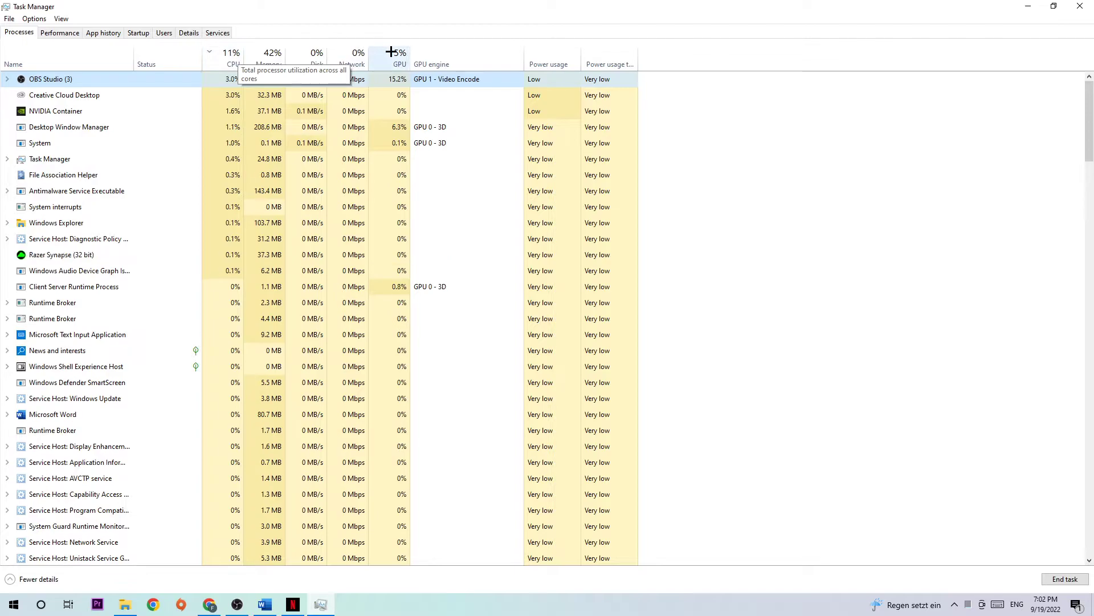
left_click(398, 52)
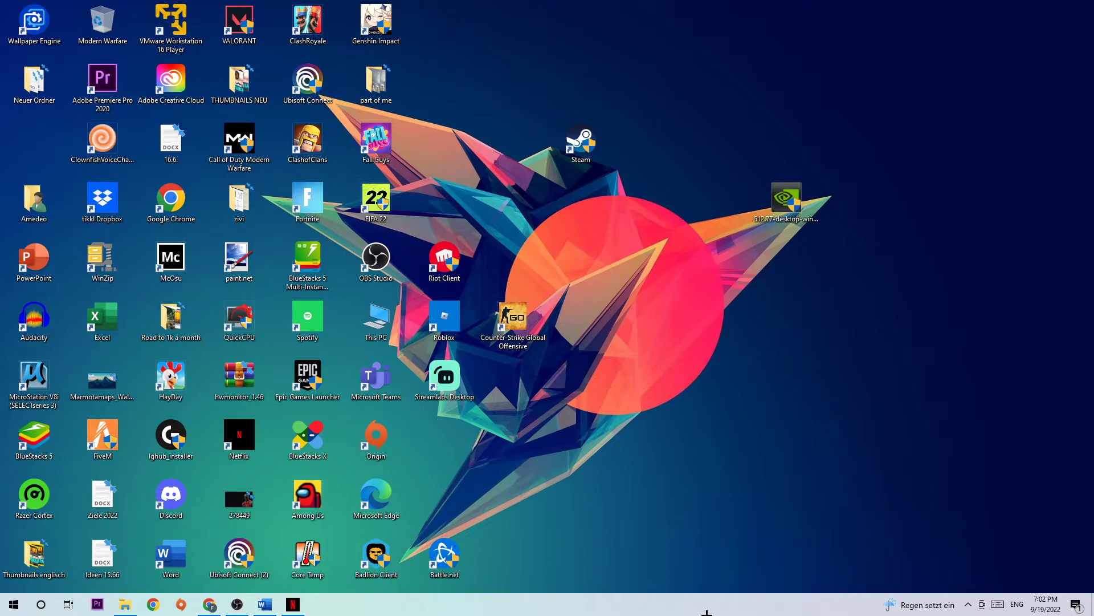
left_click(12, 603)
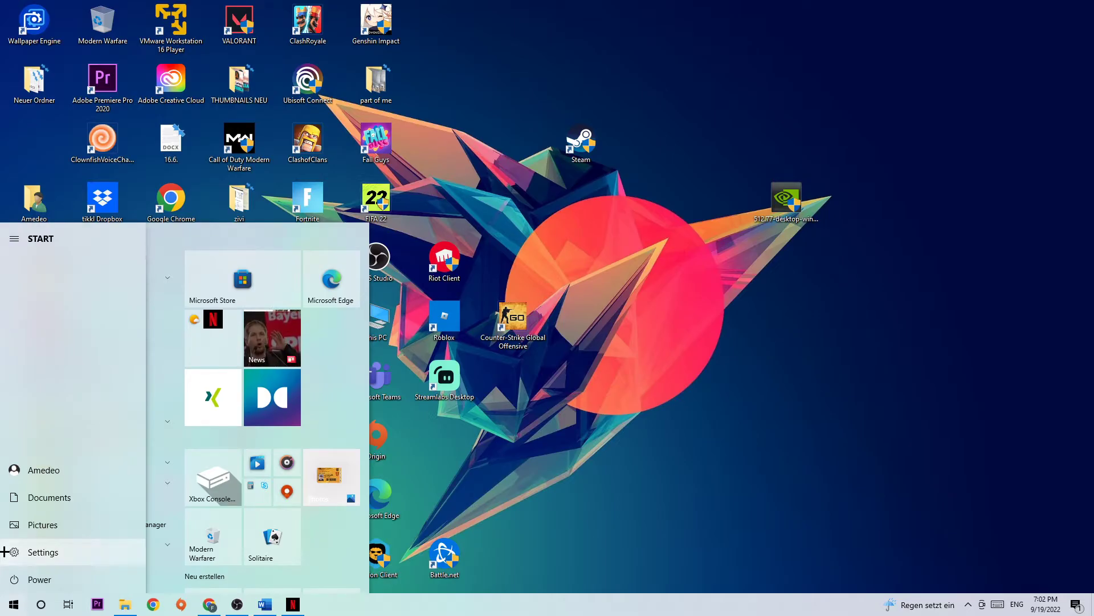
left_click(41, 551)
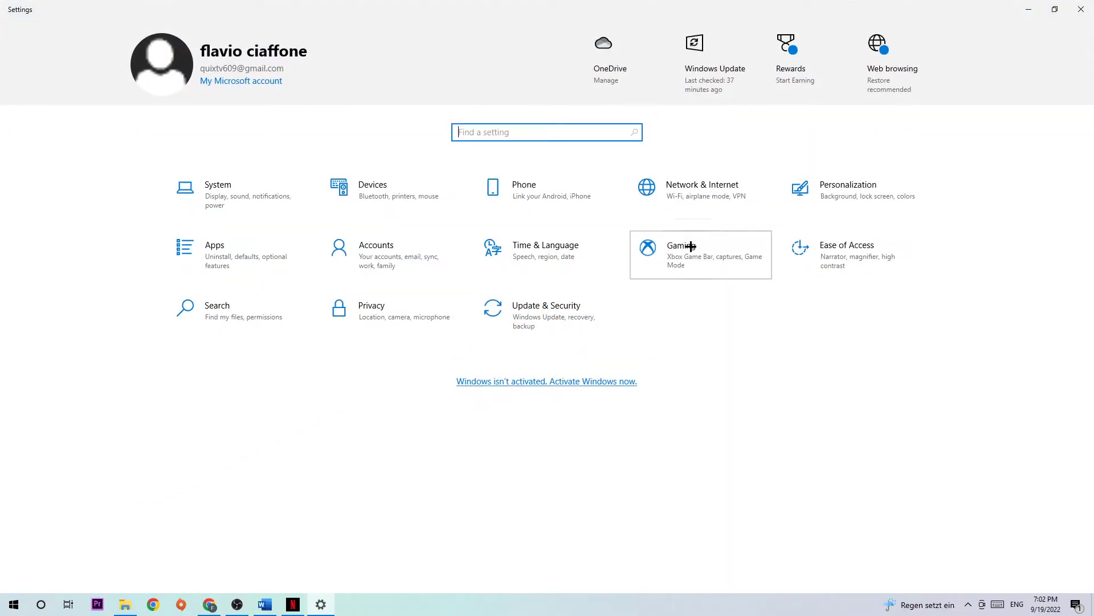
- Go to Gaming settings with Xbox Game Bar off, then show the Captures page
left_click(681, 246)
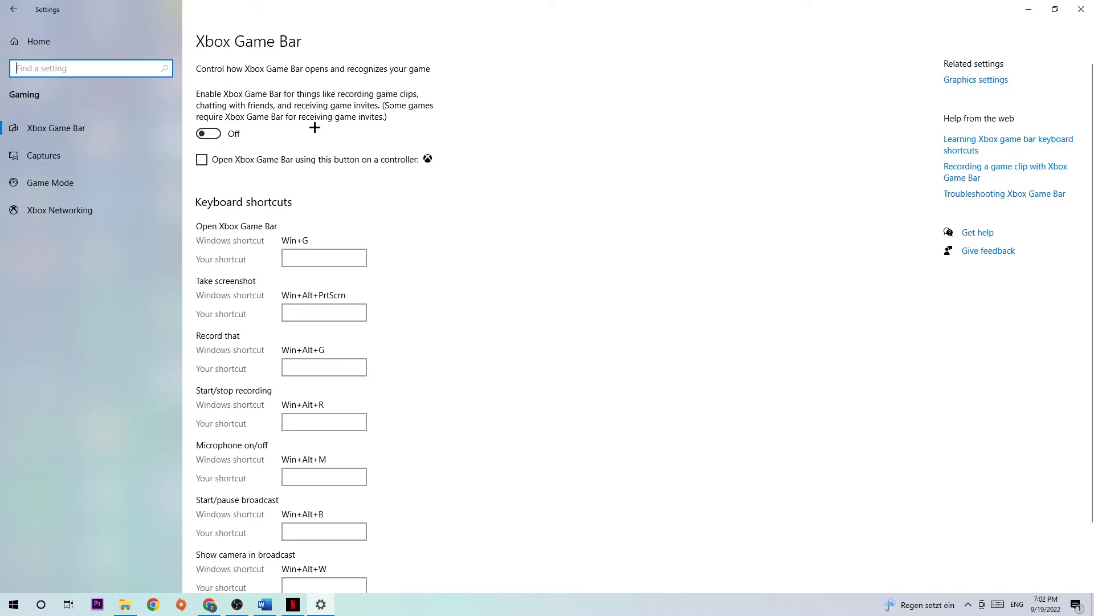
left_click(43, 155)
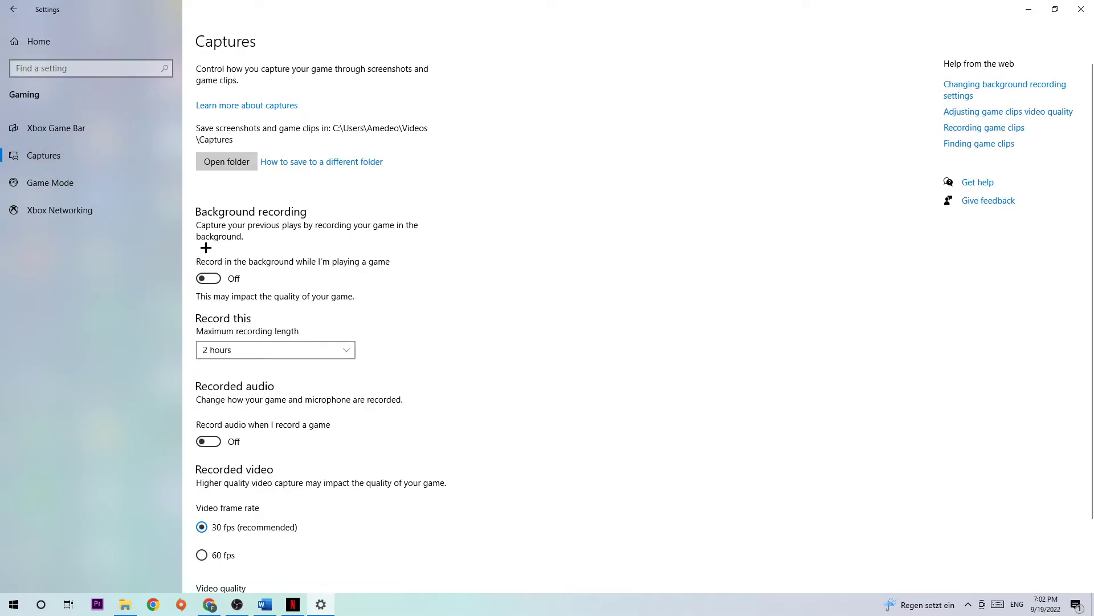
mouse_move(407, 267)
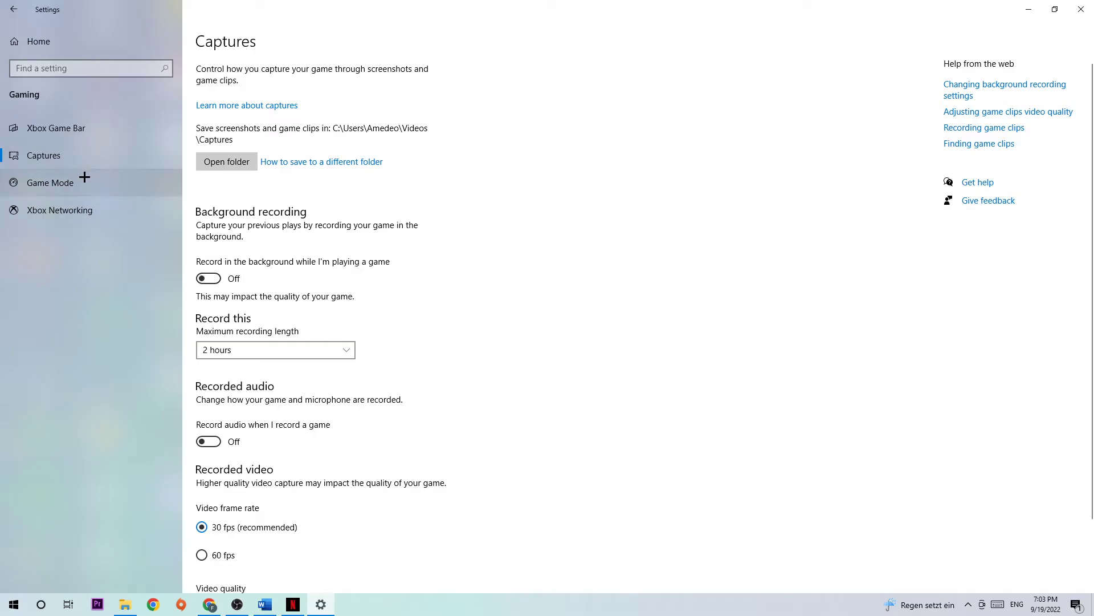
- Confirm Game Mode is on, then go back to the Settings home page
left_click(50, 182)
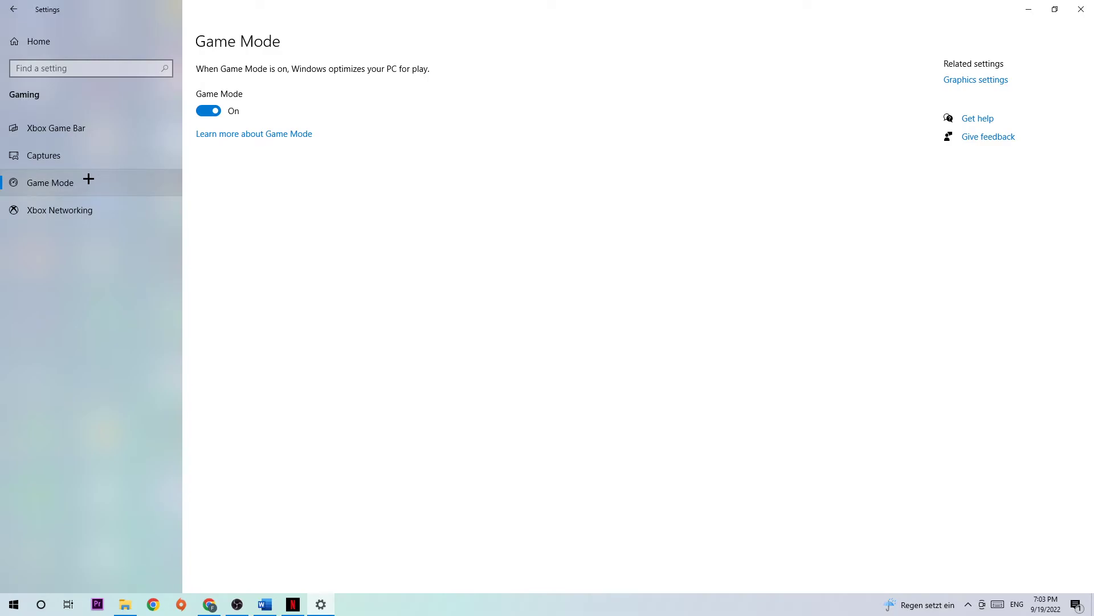
mouse_move(325, 132)
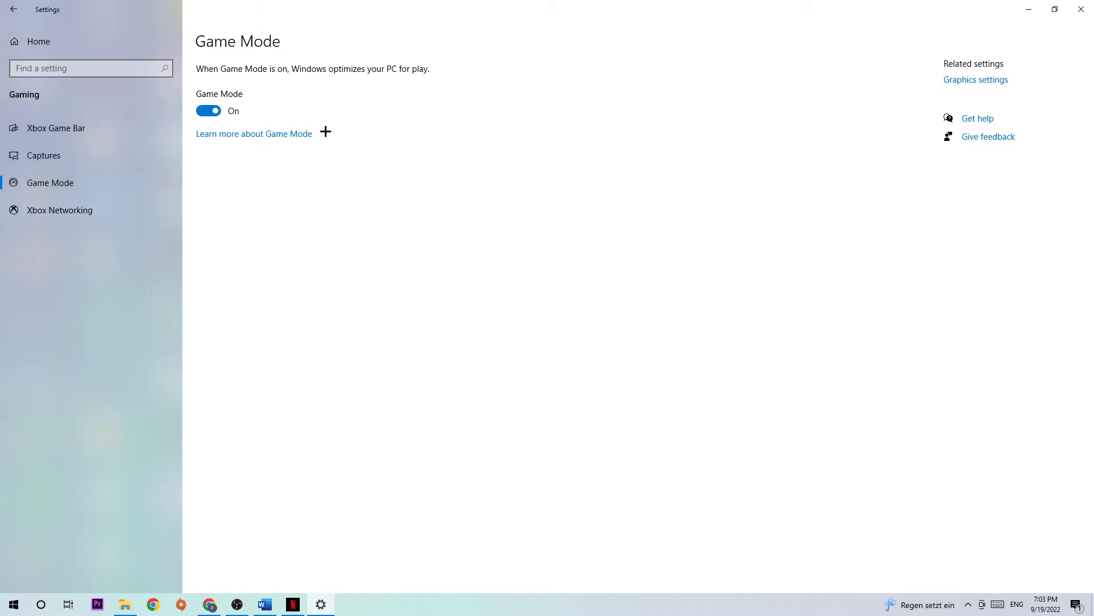
left_click(13, 10)
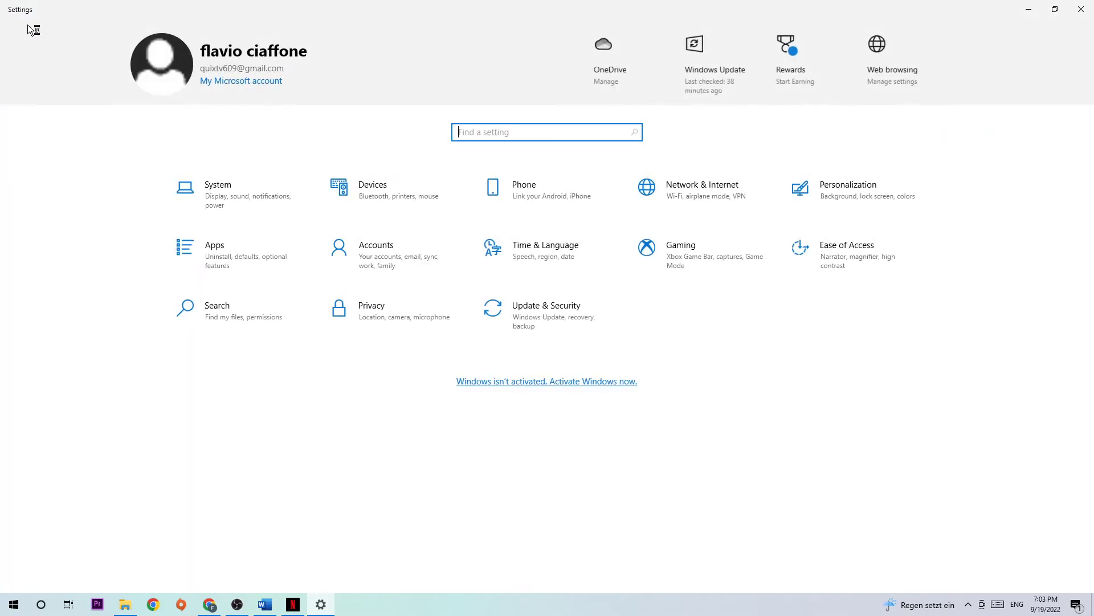